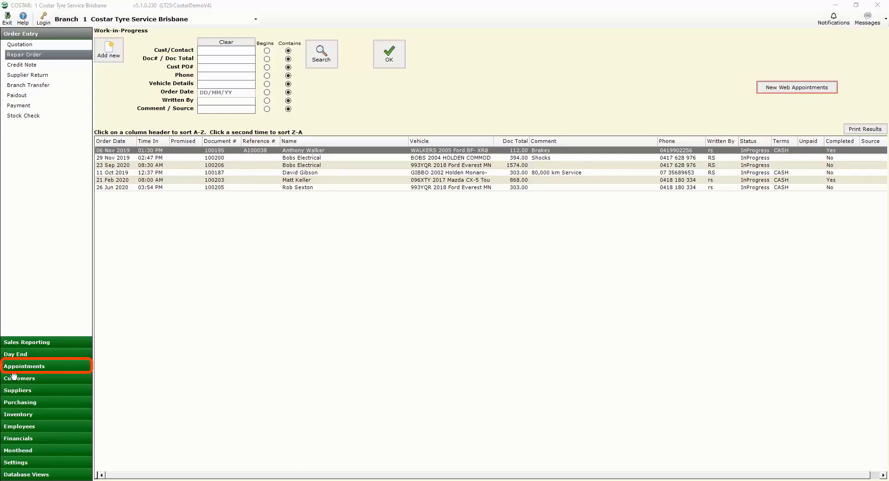
Open the Appointment Scheduler month view for September 2020 from the Appointments area
left_click(46, 366)
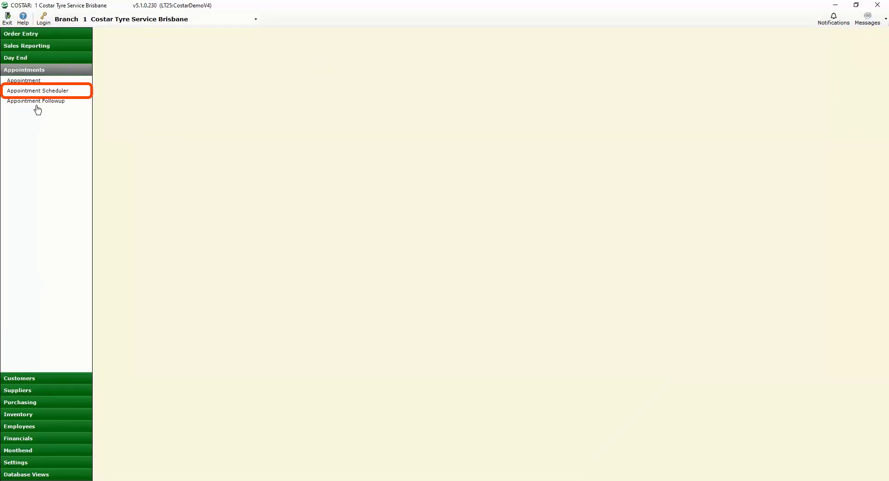
left_click(41, 90)
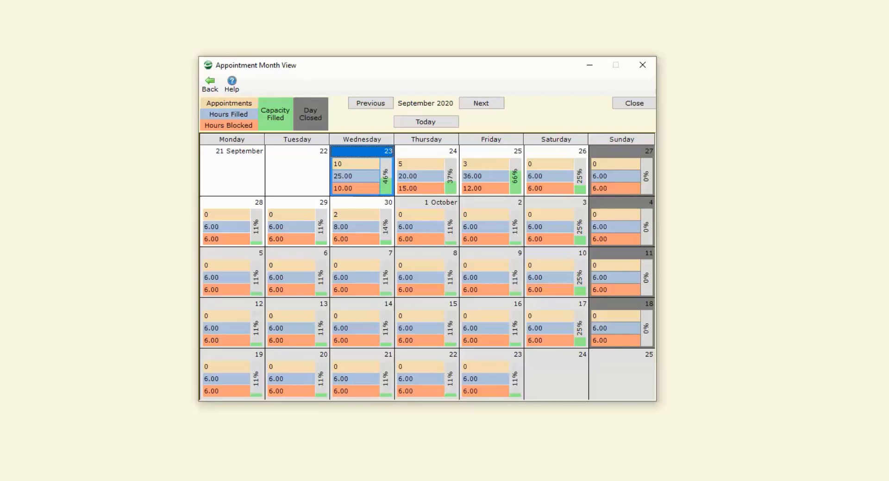
mouse_move(355, 170)
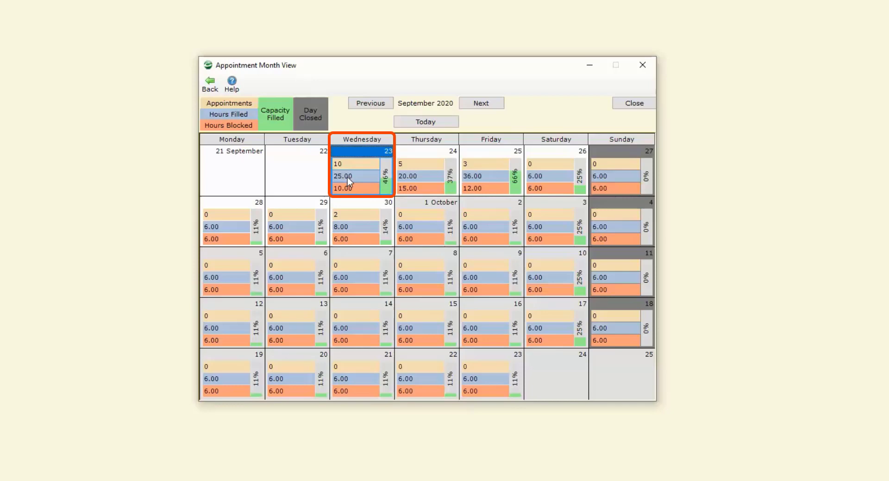
mouse_move(359, 186)
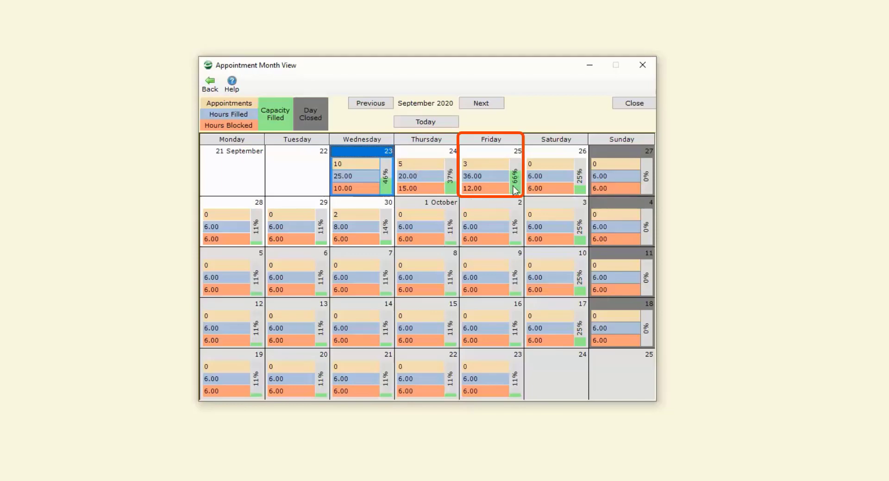
mouse_move(354, 159)
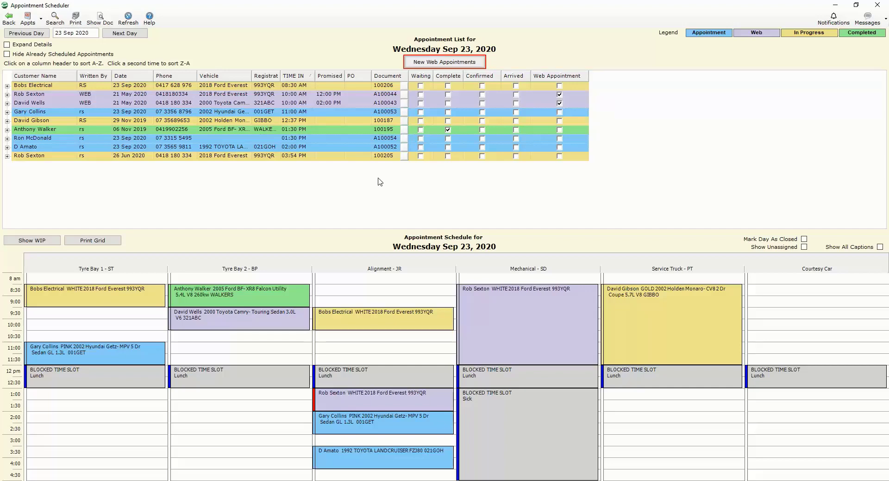
mouse_move(672, 54)
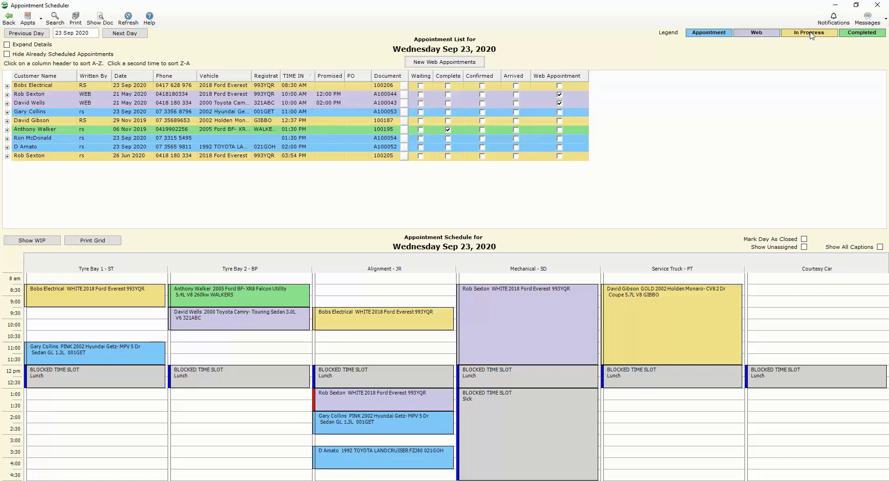
mouse_move(873, 36)
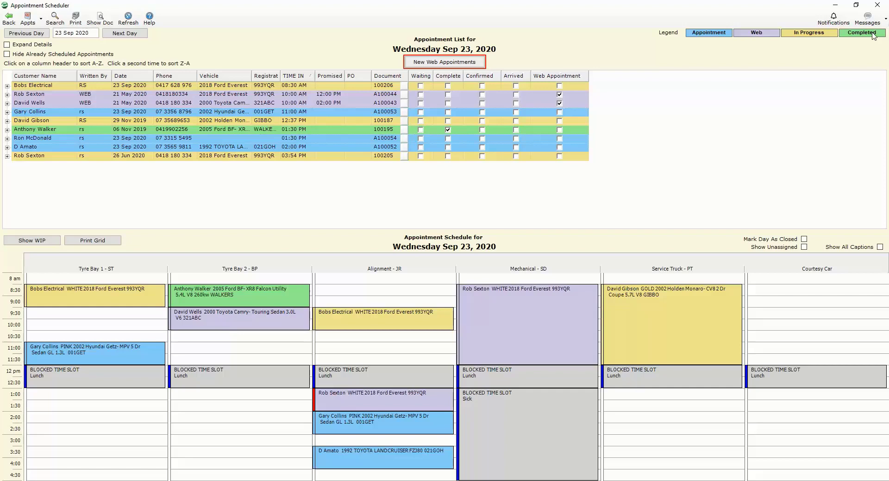
mouse_move(796, 37)
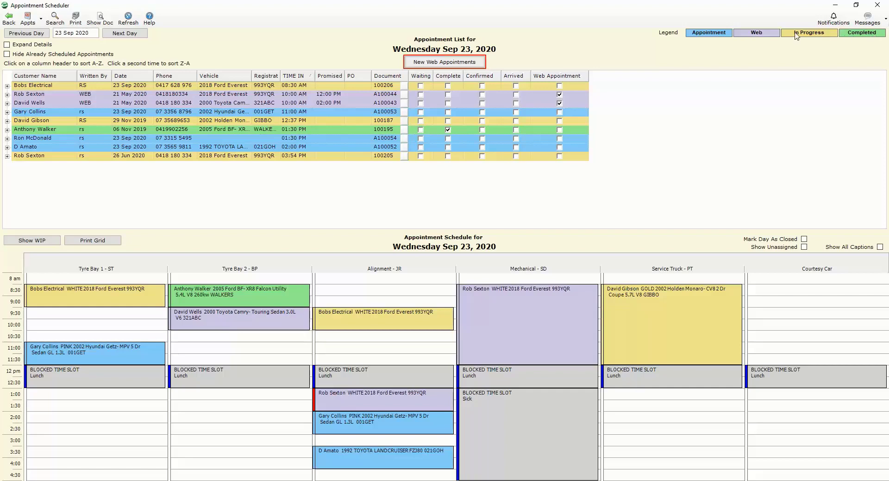
mouse_move(200, 22)
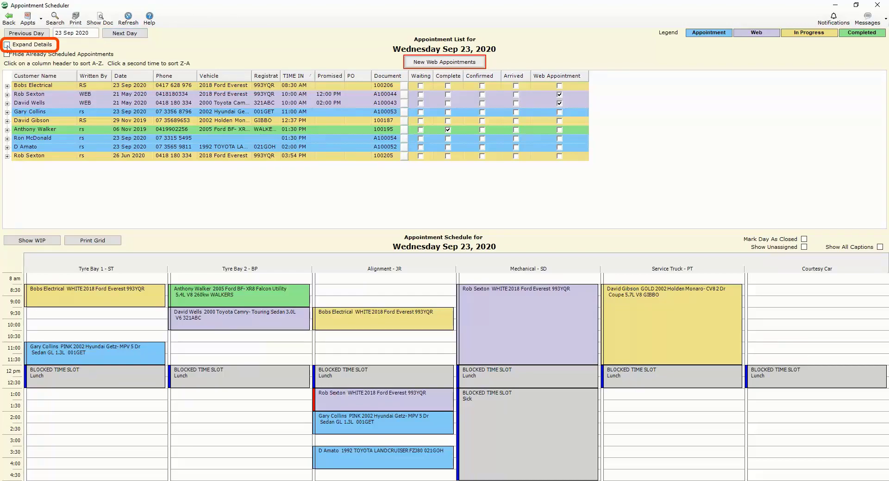
left_click(10, 46)
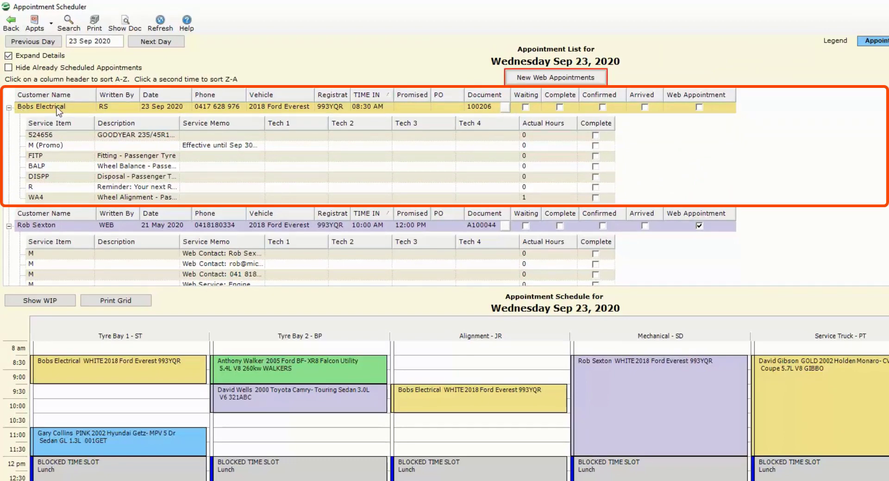
mouse_move(42, 160)
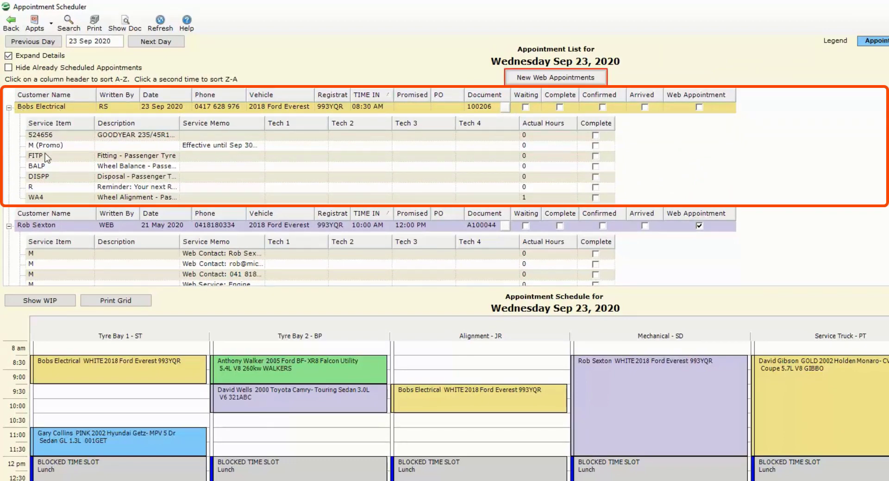
mouse_move(578, 193)
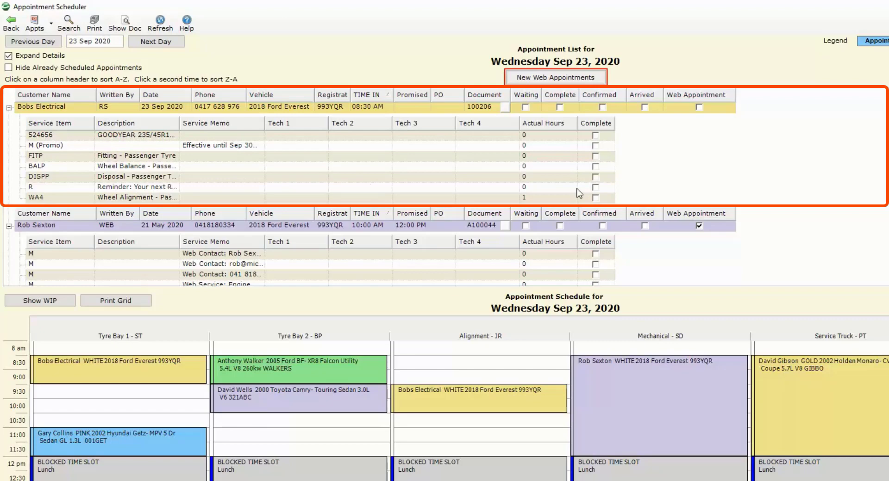
mouse_move(606, 196)
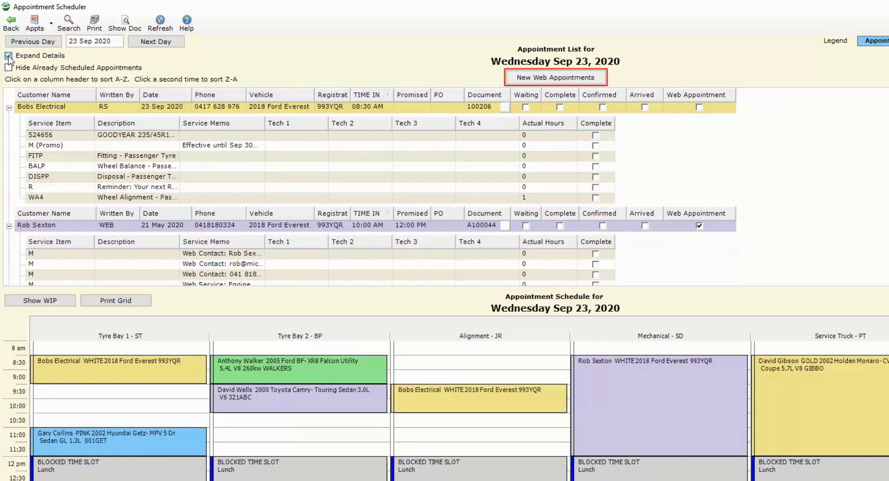
left_click(8, 56)
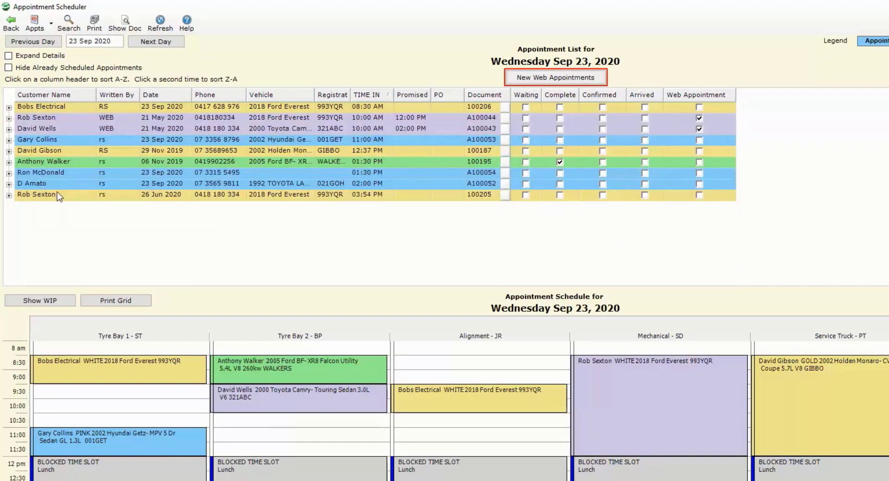
mouse_move(55, 200)
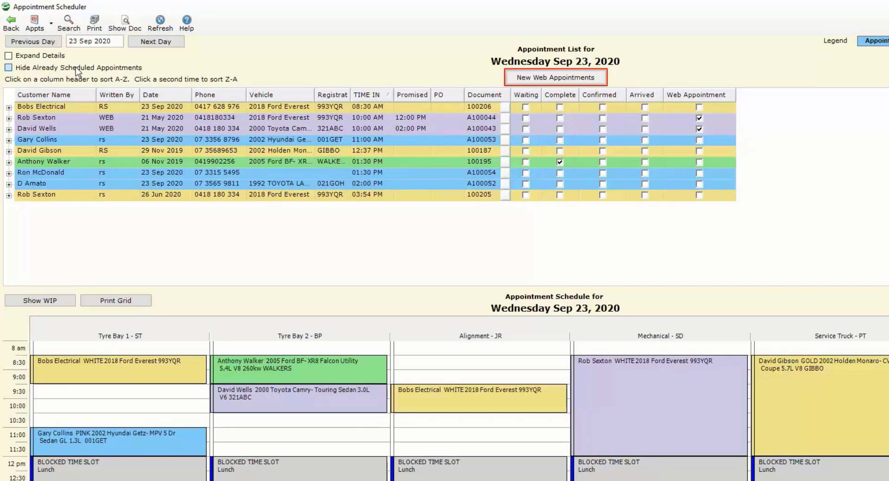
Hide scheduled appointments, book A100054 into Tyre Bay 1 at 2 pm and copy it
left_click(8, 68)
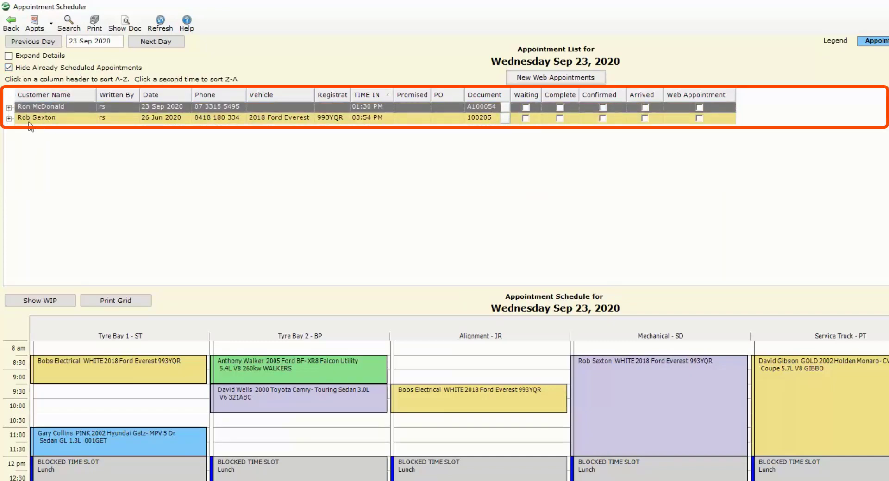
mouse_move(29, 114)
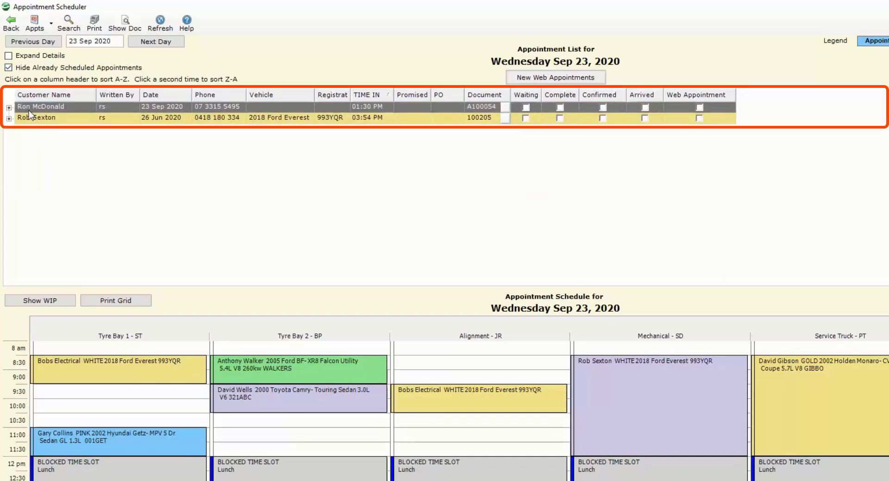
left_click(42, 107)
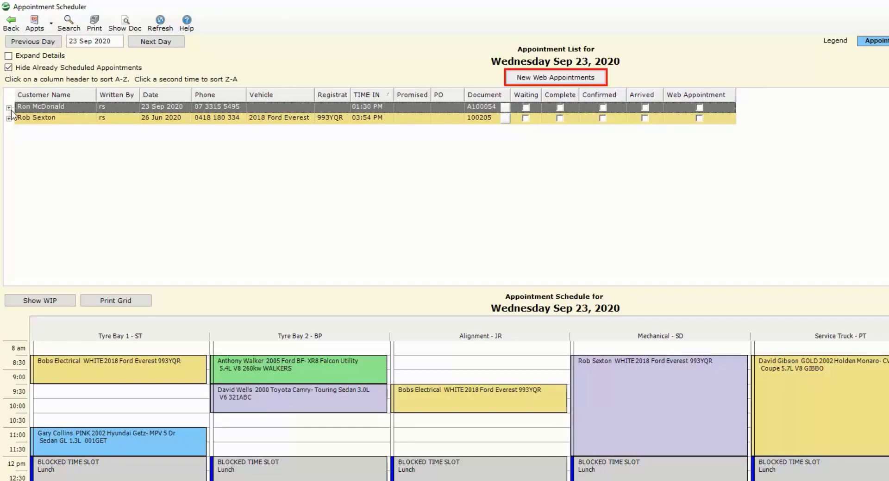
left_click(11, 108)
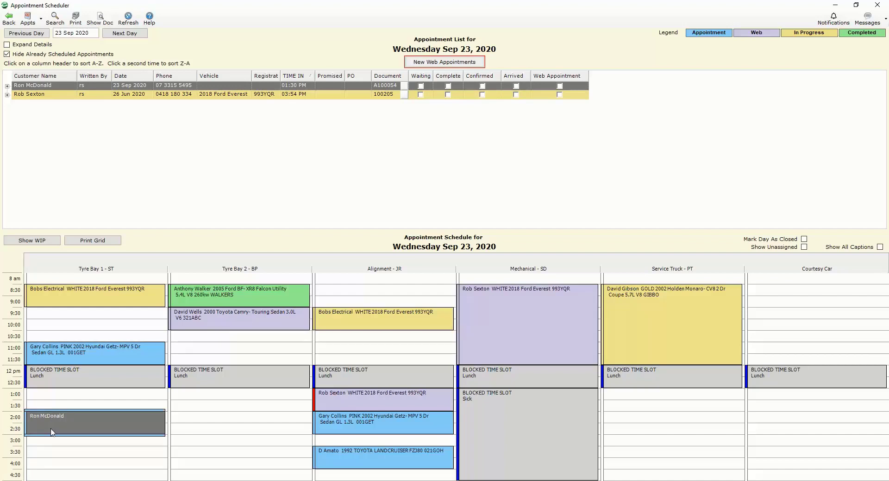
mouse_move(66, 429)
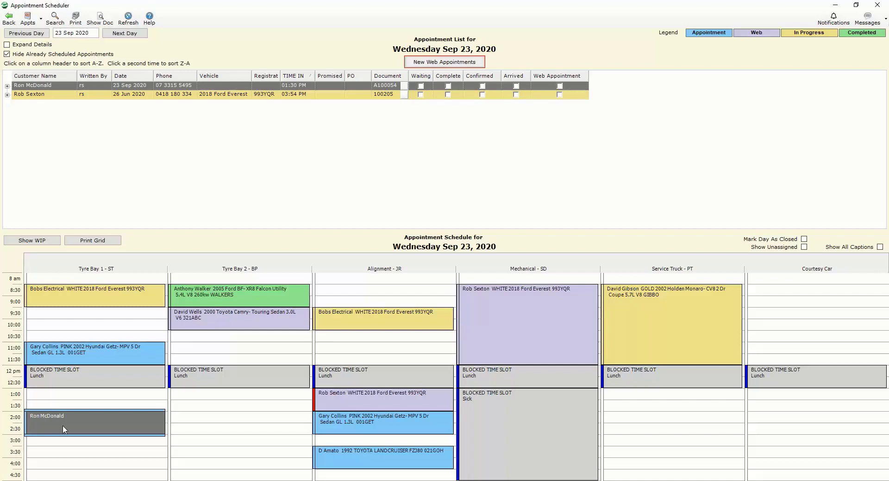
right_click(64, 431)
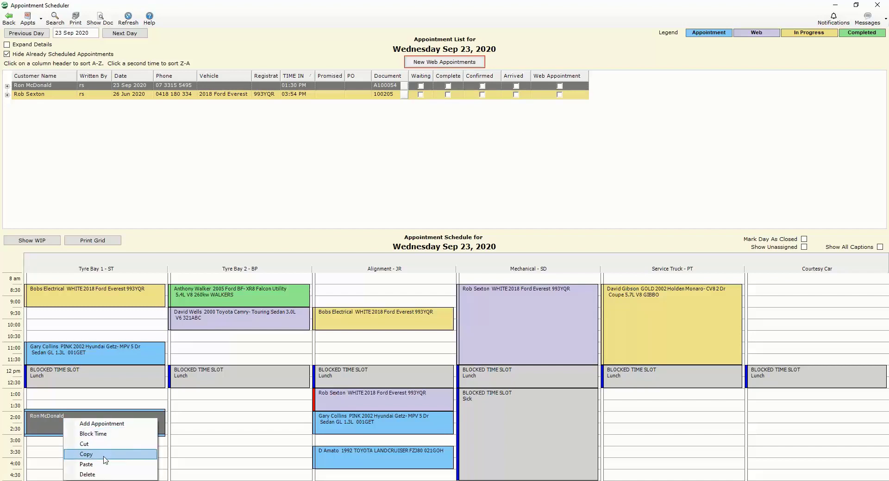
left_click(87, 454)
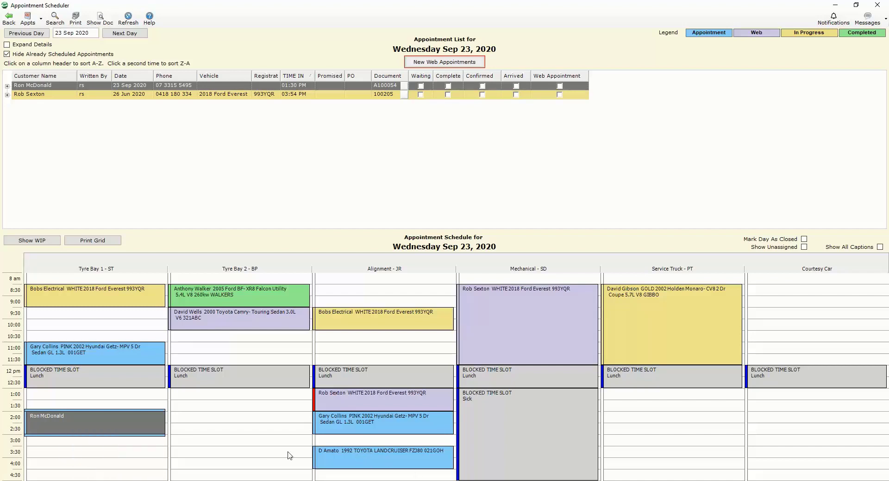
mouse_move(356, 348)
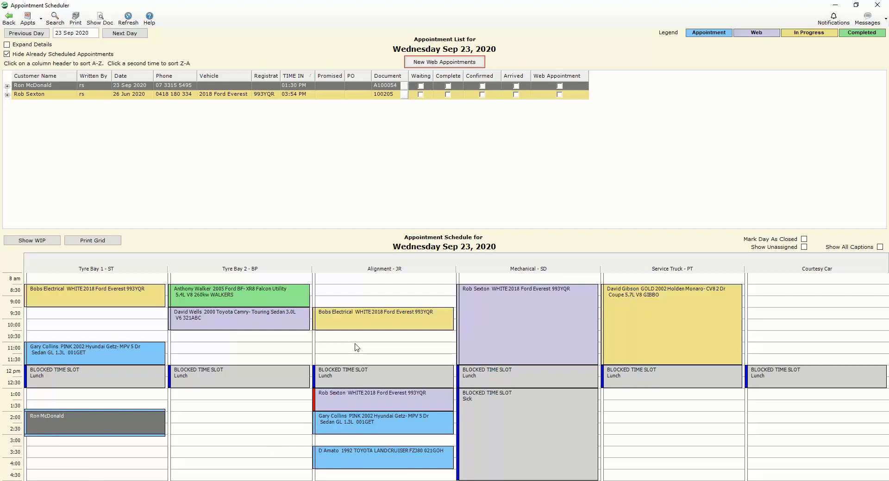
mouse_move(179, 203)
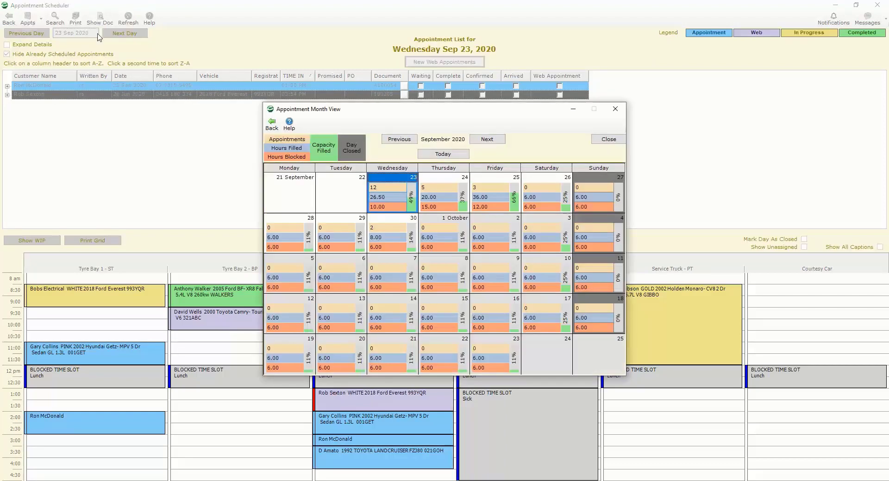
mouse_move(395, 252)
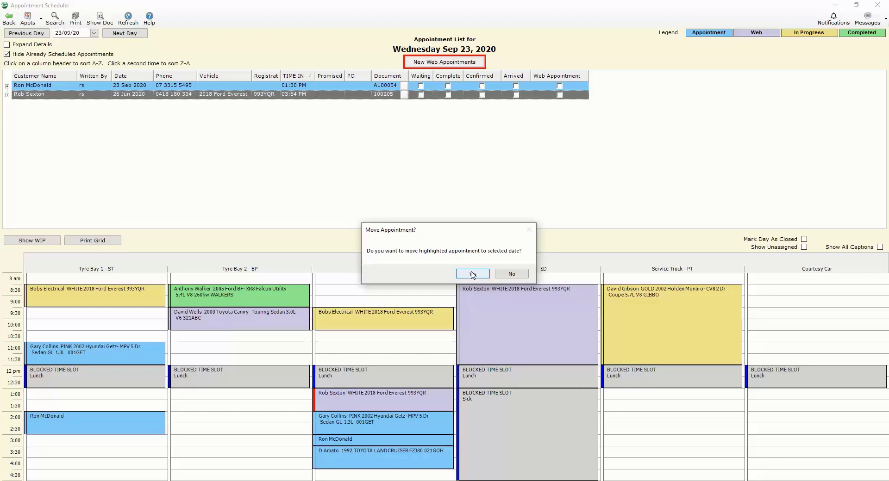
left_click(472, 273)
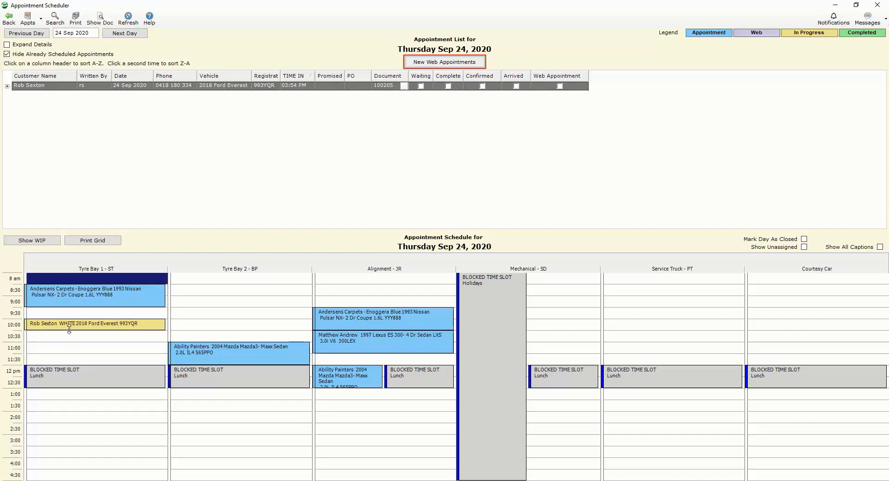
right_click(74, 331)
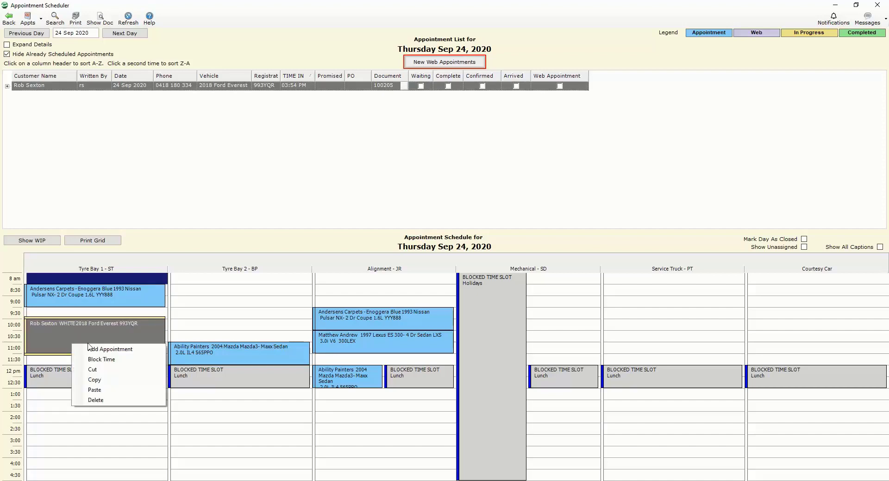
left_click(391, 403)
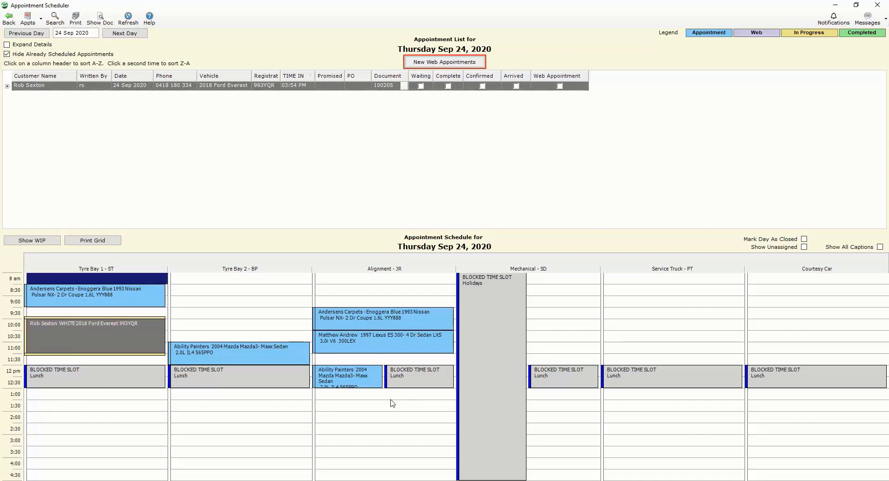
left_click_drag(96, 335, 384, 417)
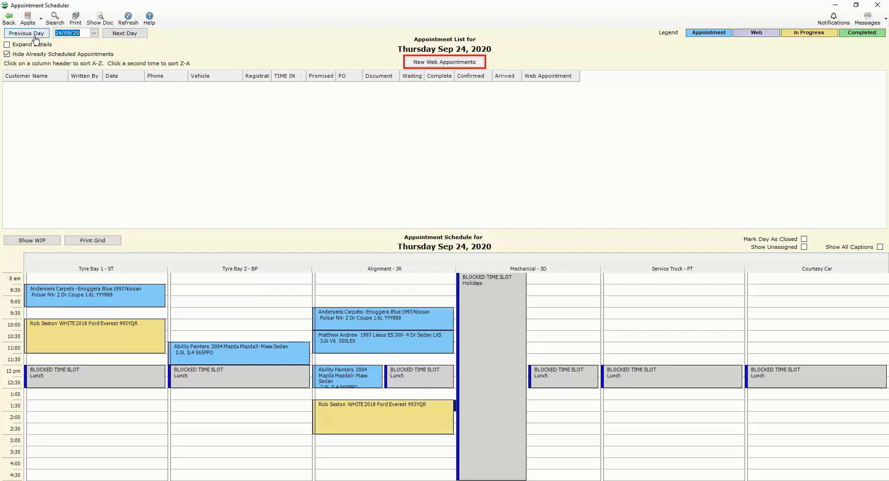
Return to Wednesday 23 September's appointment schedule
left_click(27, 33)
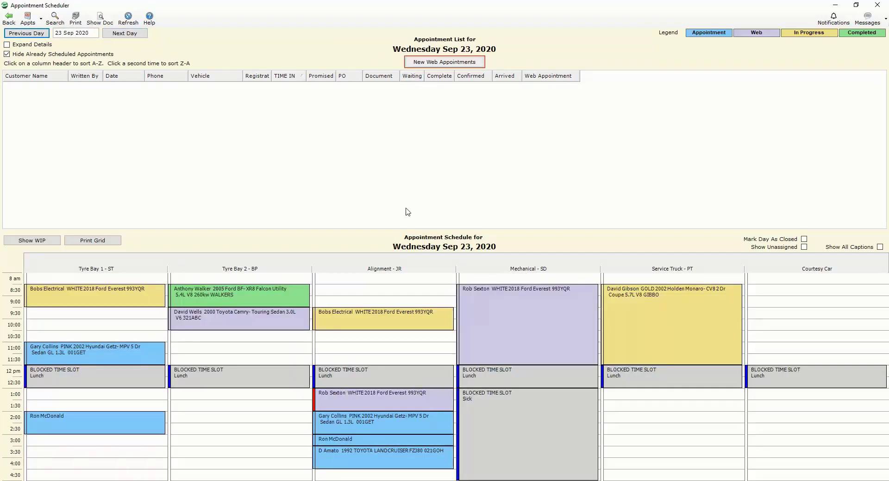
mouse_move(378, 166)
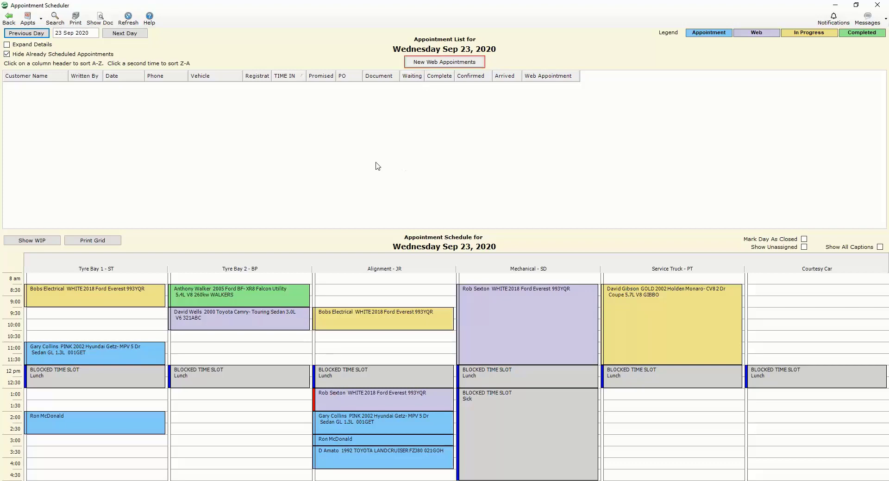
mouse_move(38, 93)
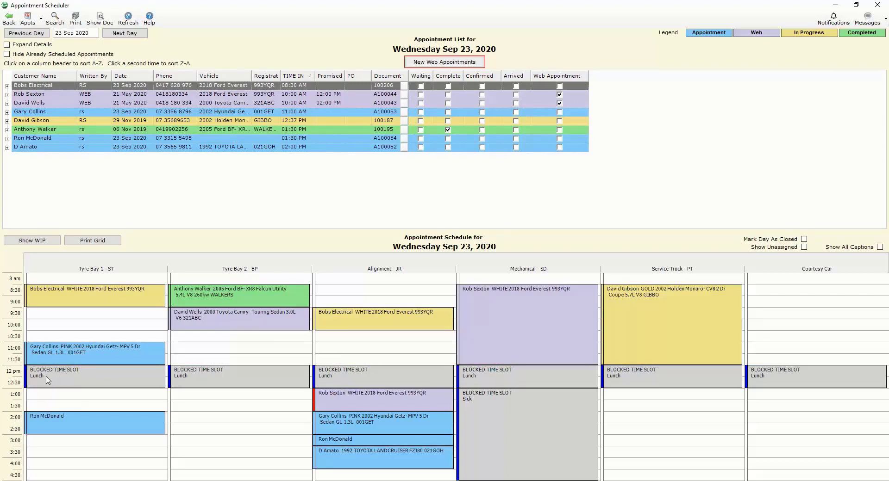
mouse_move(40, 390)
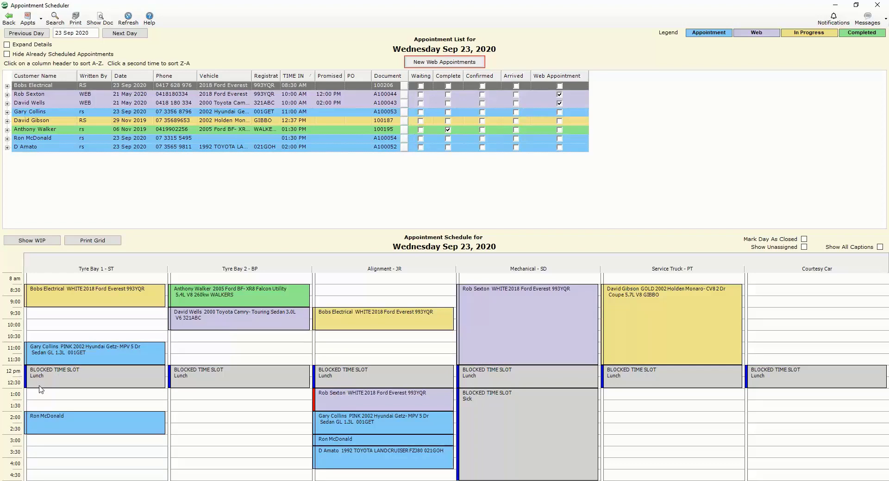
mouse_move(93, 373)
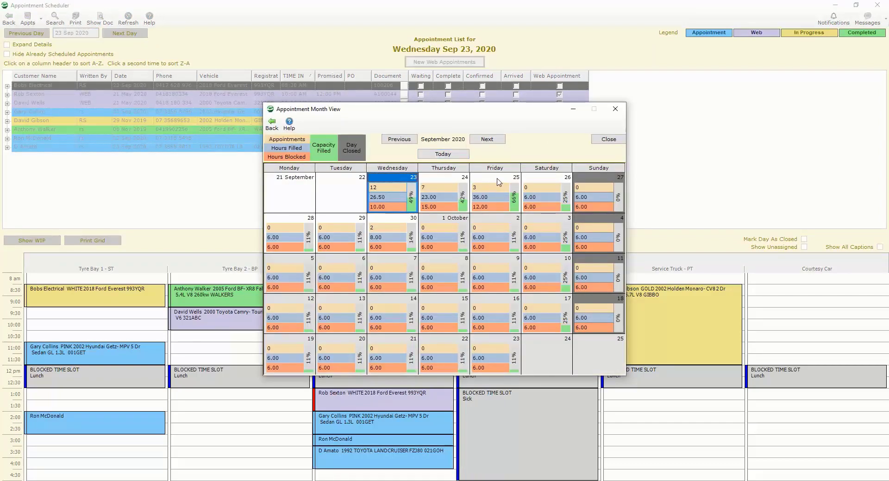
mouse_move(283, 223)
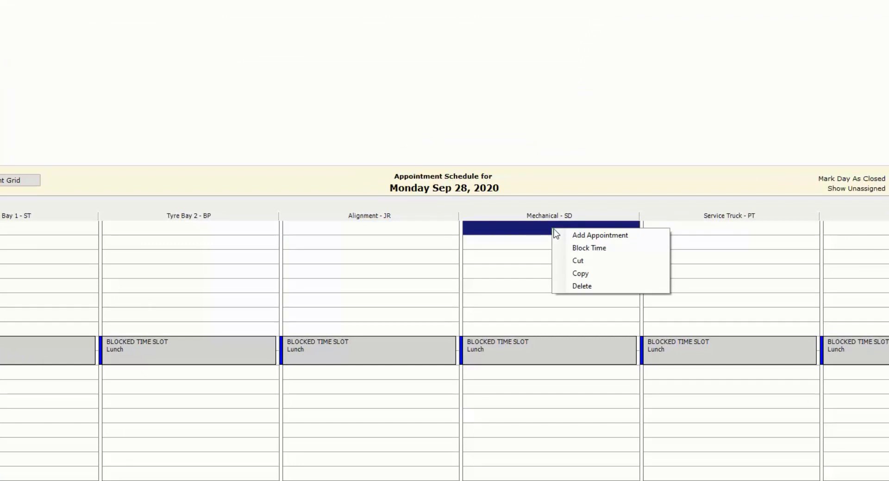
Block the Mechanical bay 8:00–17:00 from 28 to 30 September with description Holidays
left_click(589, 248)
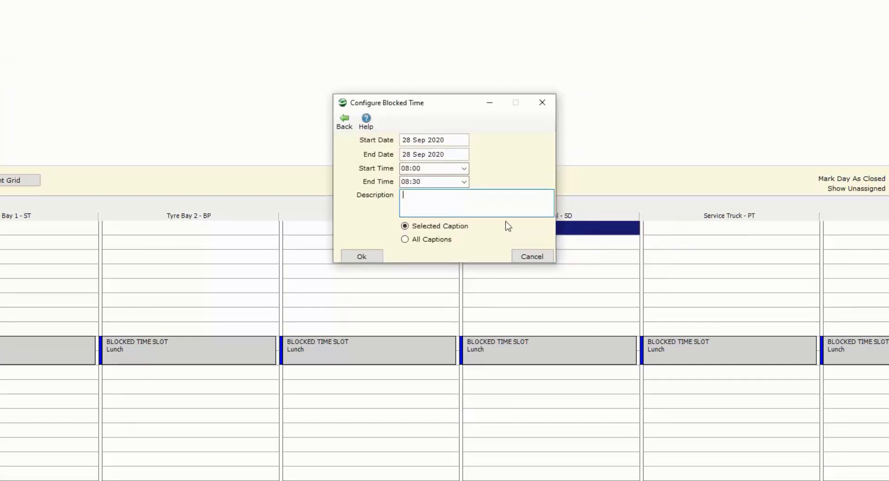
left_click(463, 181)
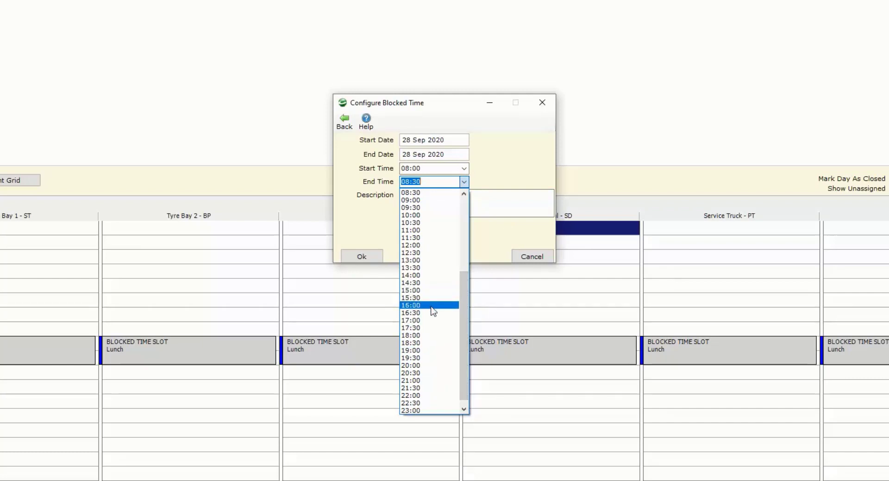
left_click(410, 321)
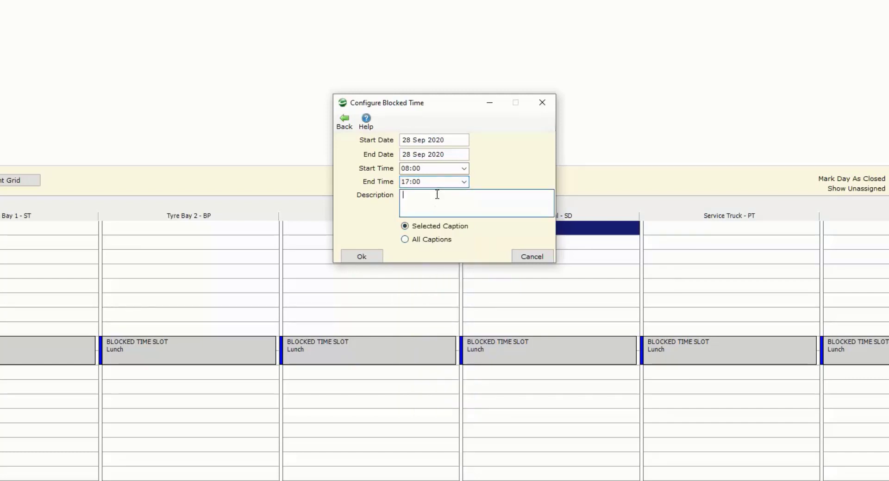
type("Holidays")
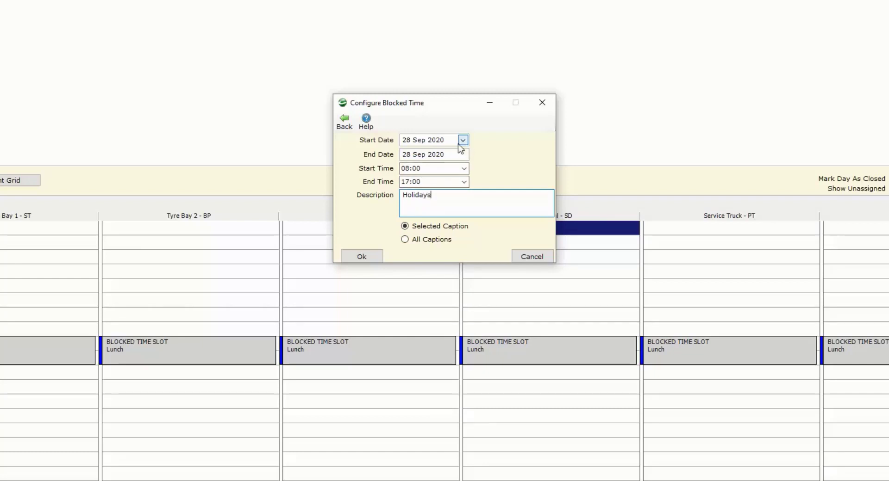
left_click(463, 155)
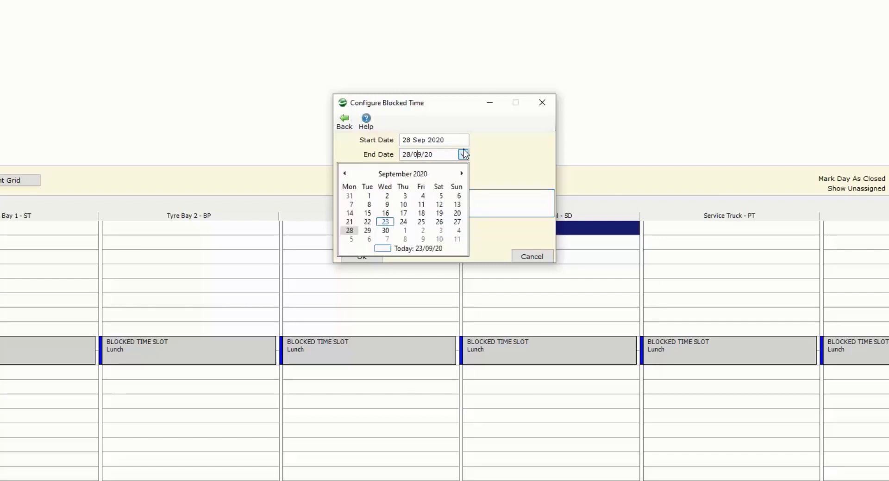
left_click(385, 230)
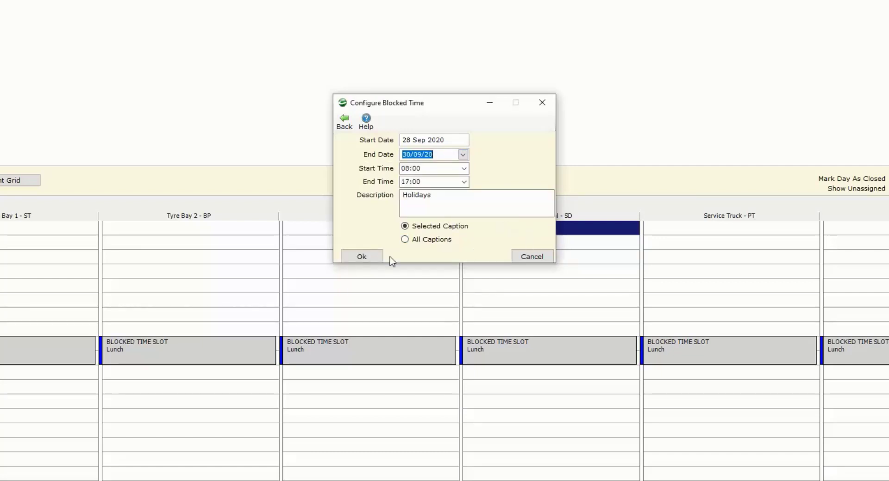
left_click(361, 257)
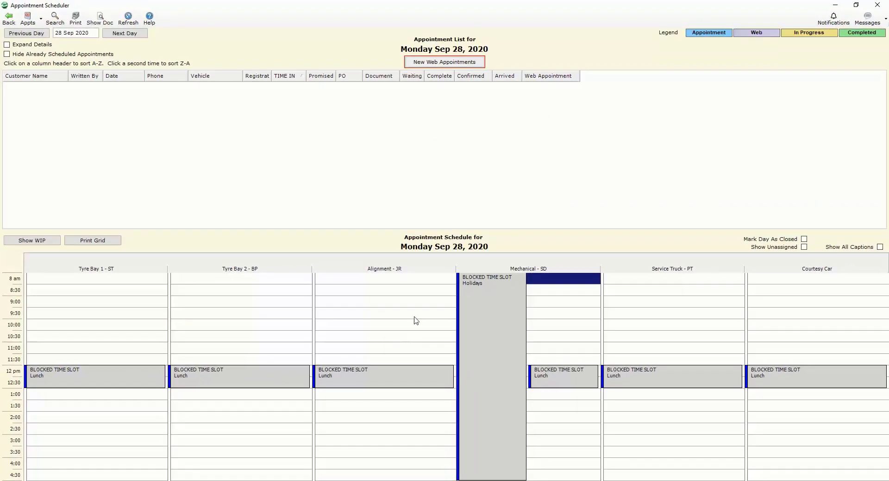
left_click(492, 346)
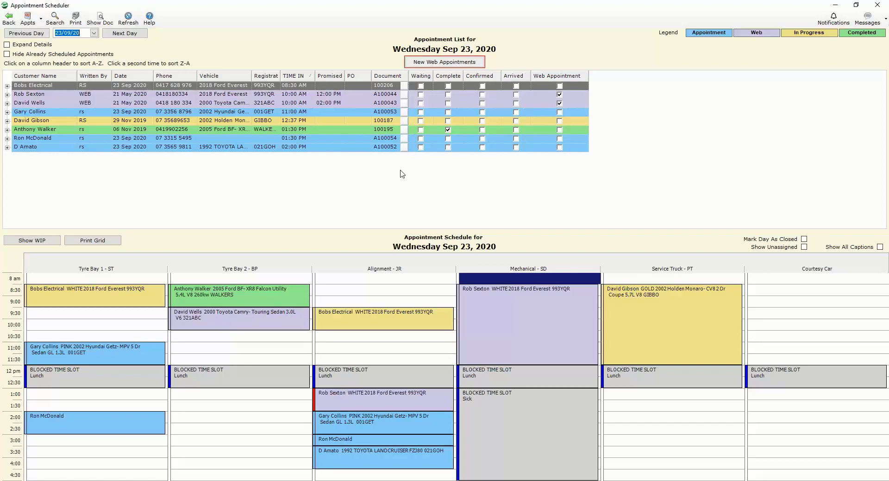
mouse_move(213, 404)
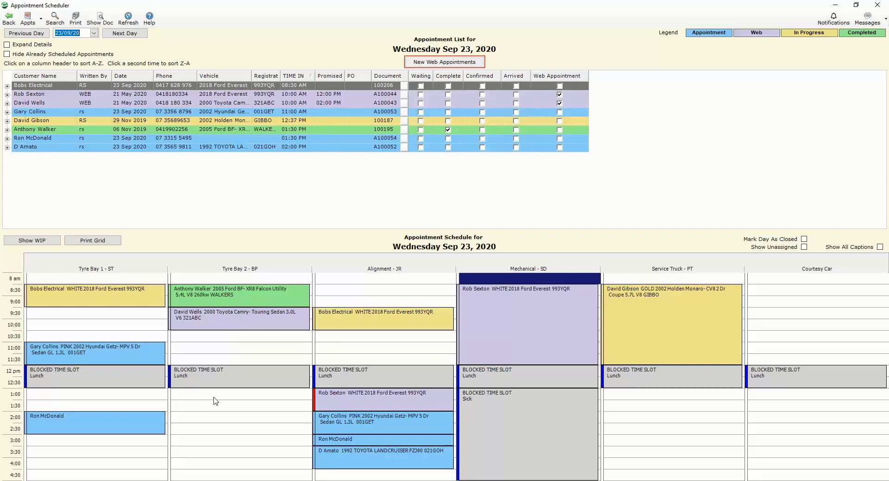
mouse_move(225, 401)
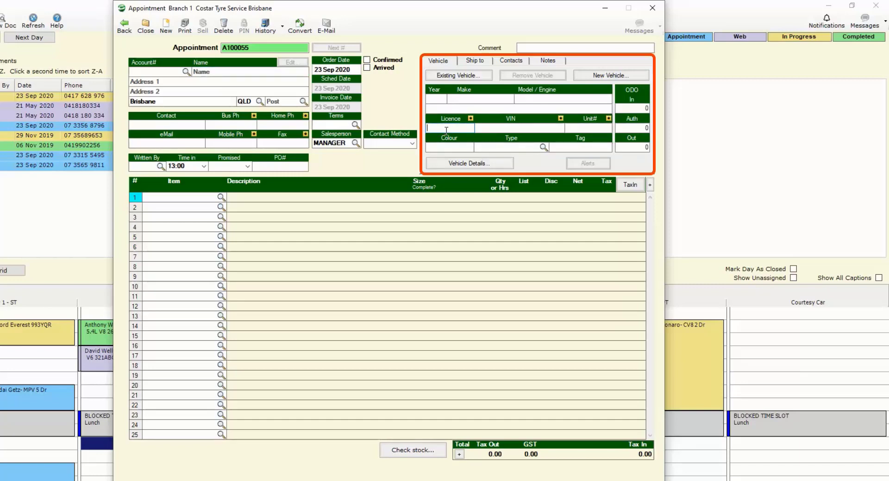
Enter customer bobs, Written By rs, add tyre item 2354517 and save appointment A100055
type("bobs")
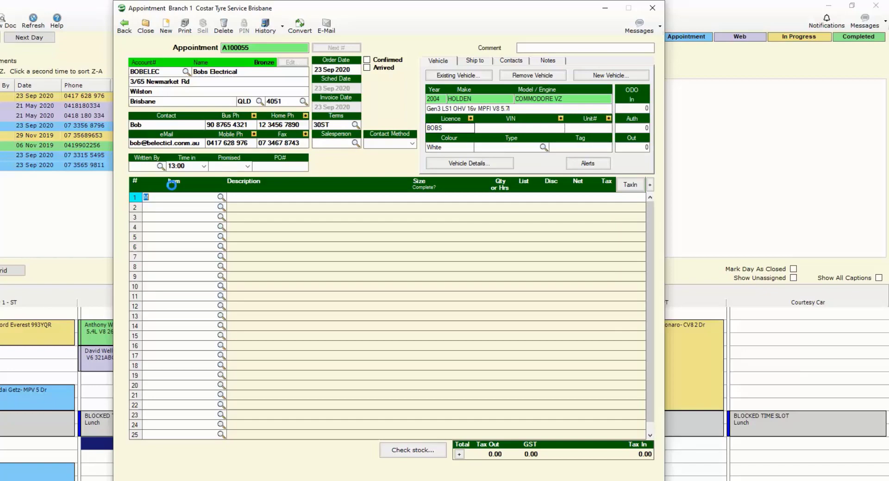
type("rs")
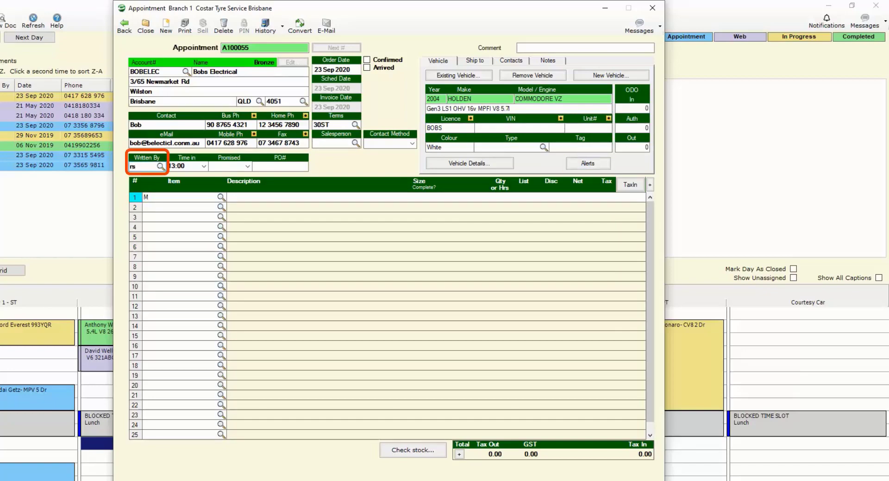
left_click(163, 207)
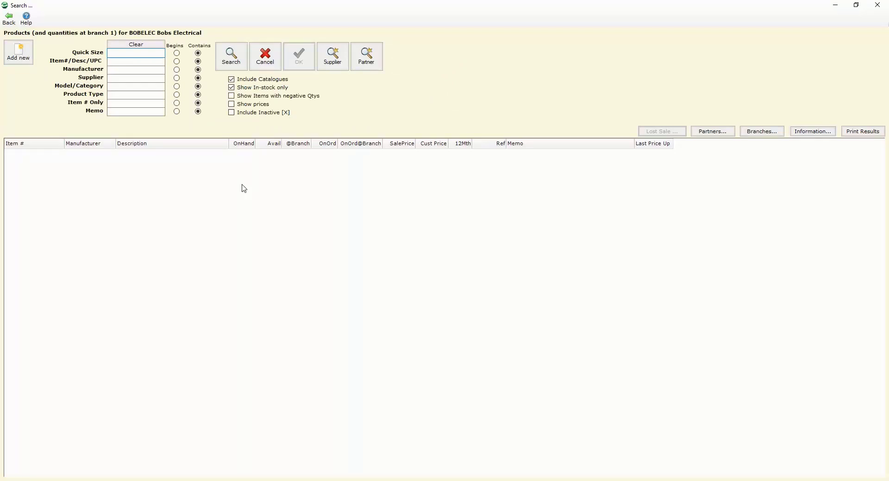
type("2354517")
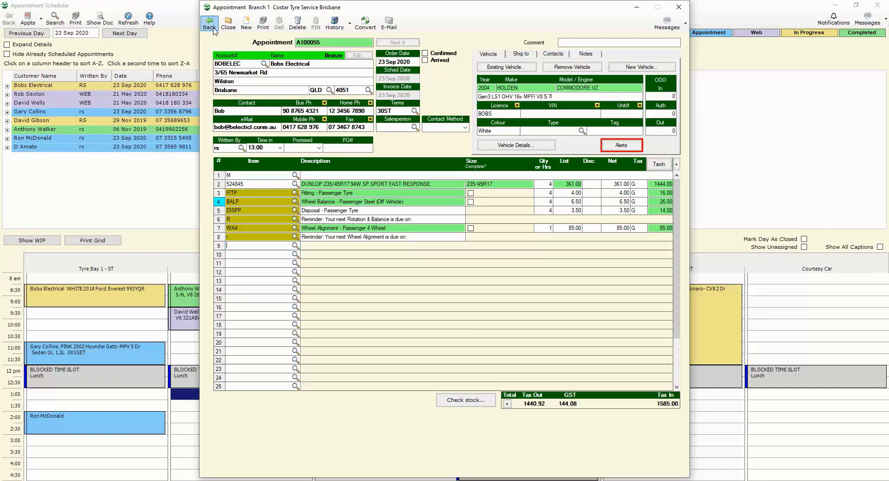
left_click(209, 24)
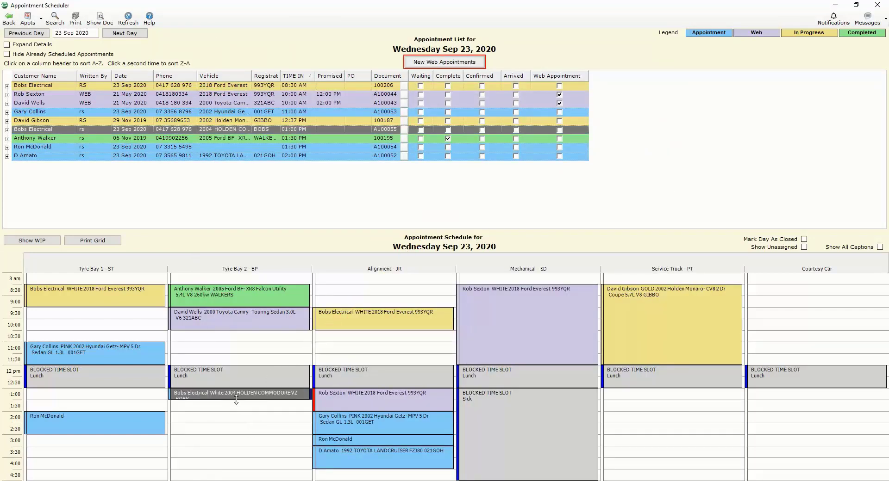
mouse_move(237, 417)
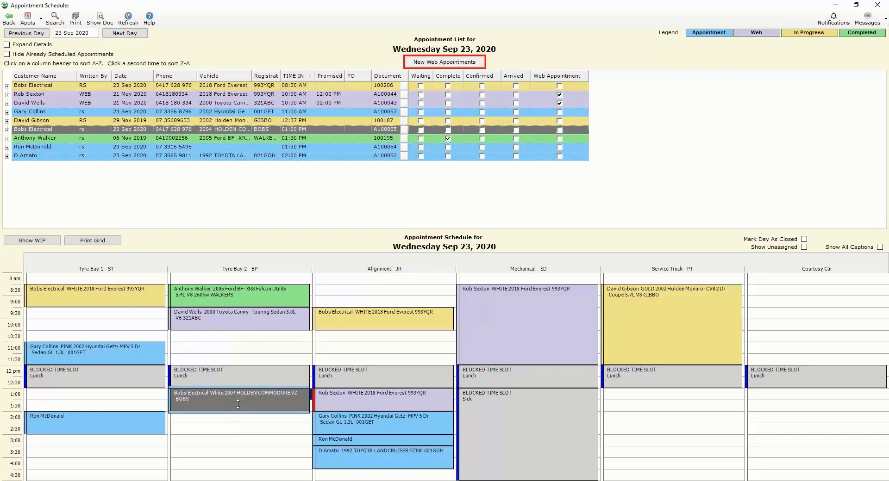
Copy the Bobs Electrical Tyre Bay 2 booking into the Service Truck slot and reopen A100055
right_click(237, 405)
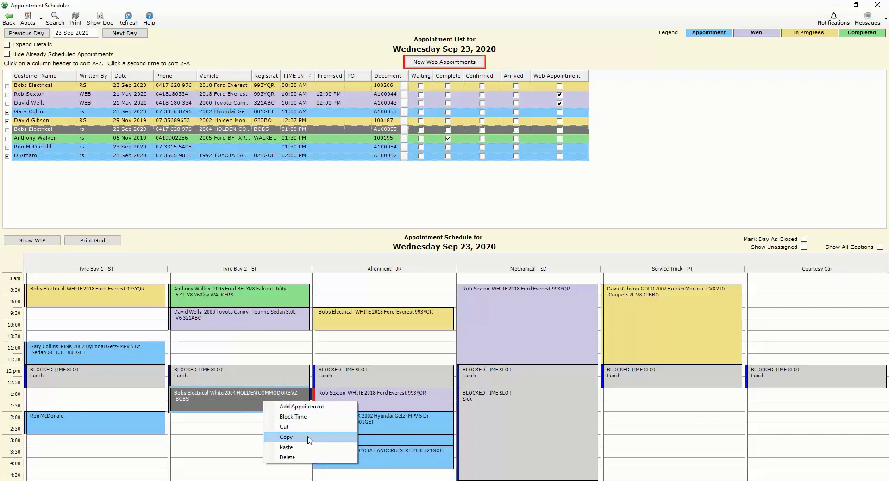
left_click(285, 437)
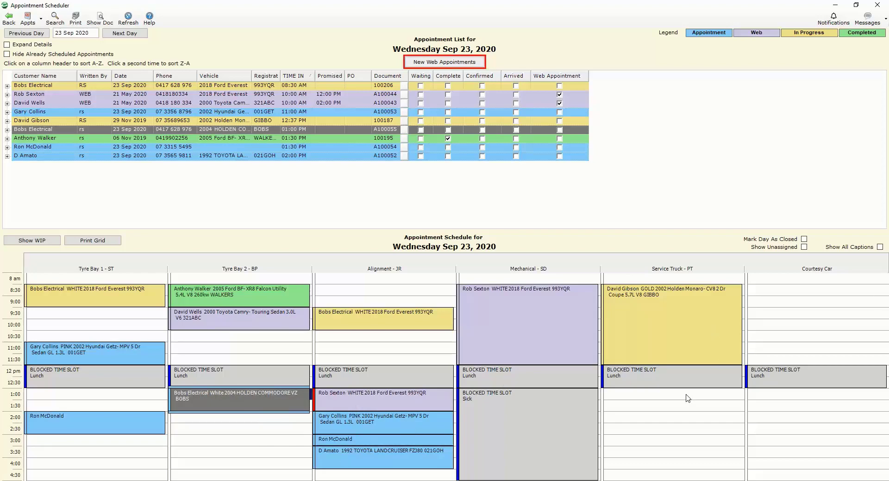
right_click(686, 398)
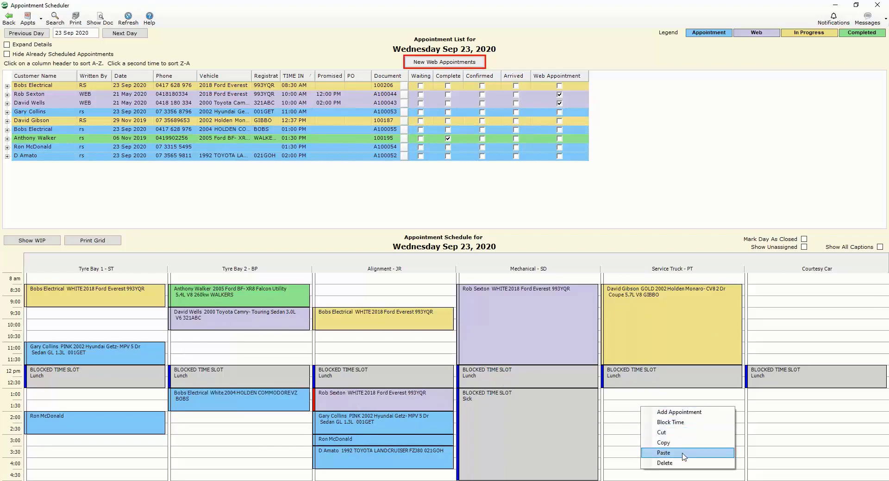
left_click(663, 453)
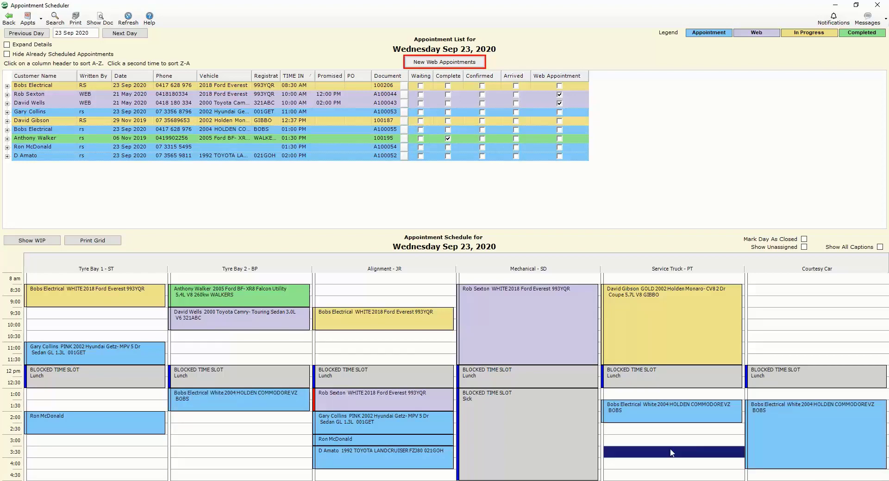
mouse_move(624, 393)
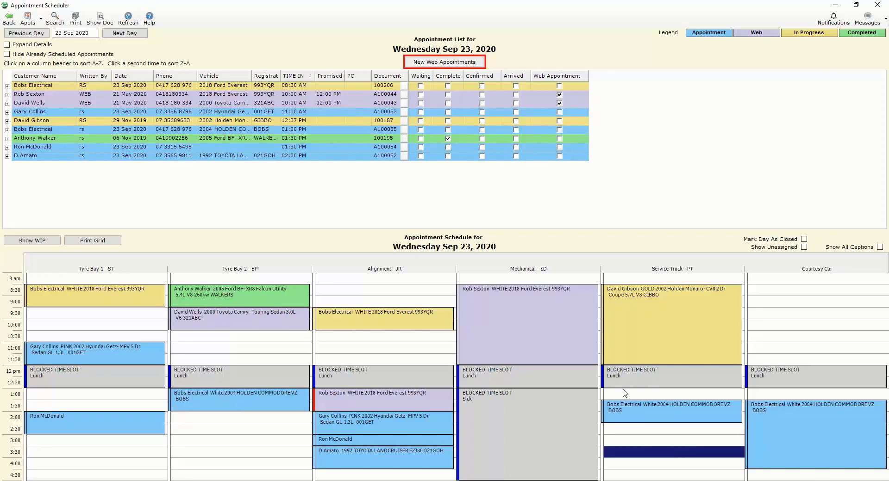
mouse_move(186, 439)
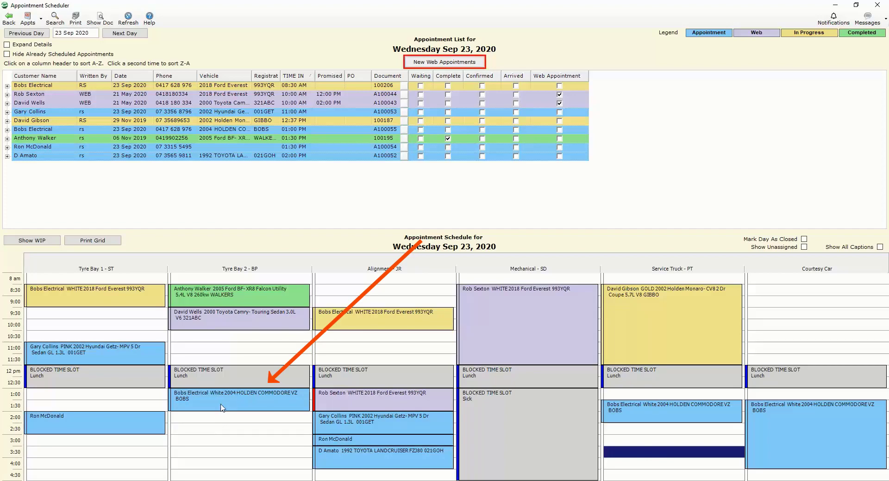
double_click(237, 400)
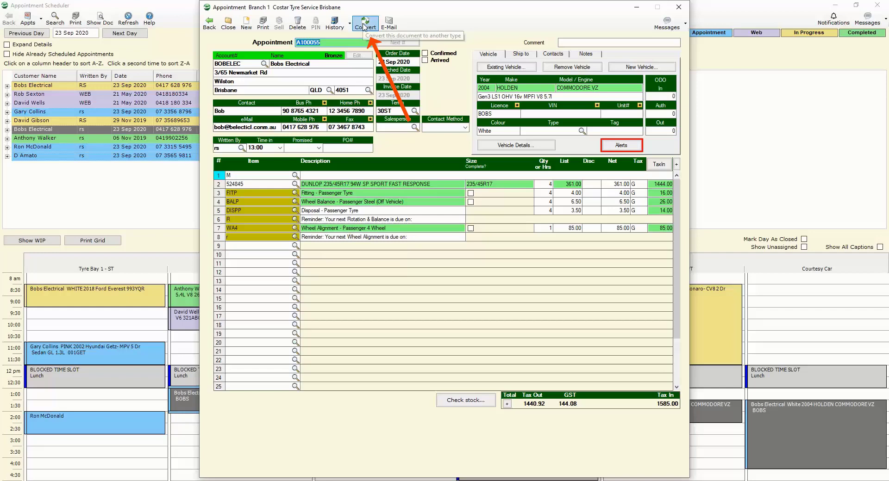
Convert A100055 to repair order 100211, skip the job card print and return to the schedule
left_click(366, 22)
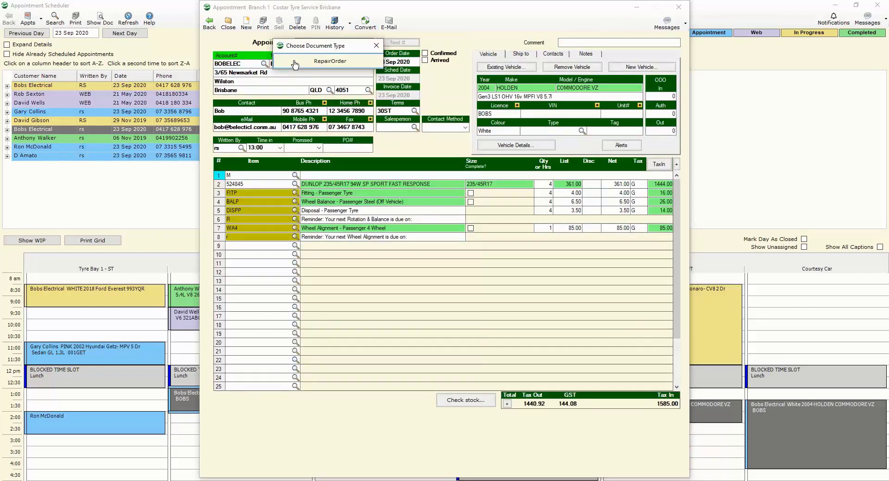
left_click(330, 61)
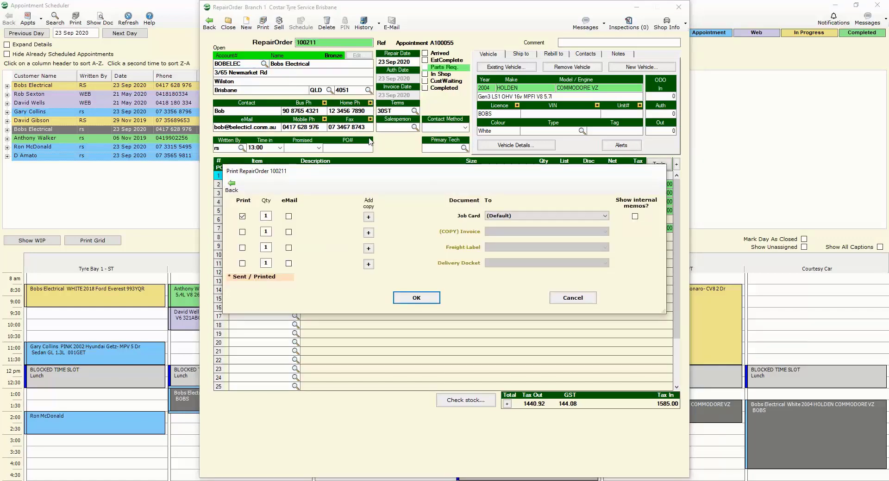
mouse_move(543, 210)
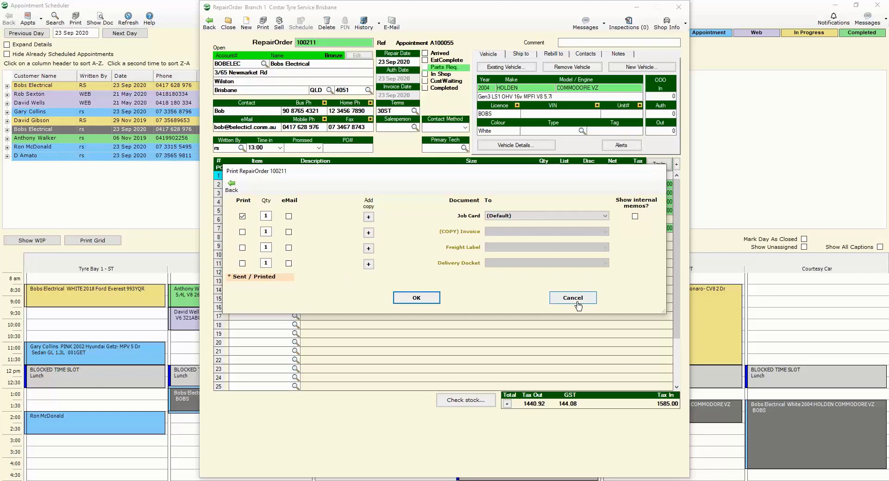
left_click(572, 298)
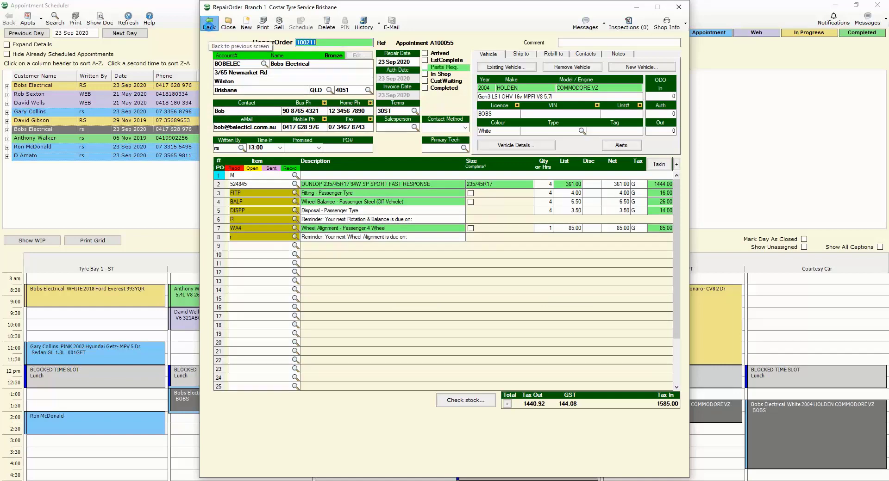
left_click(209, 23)
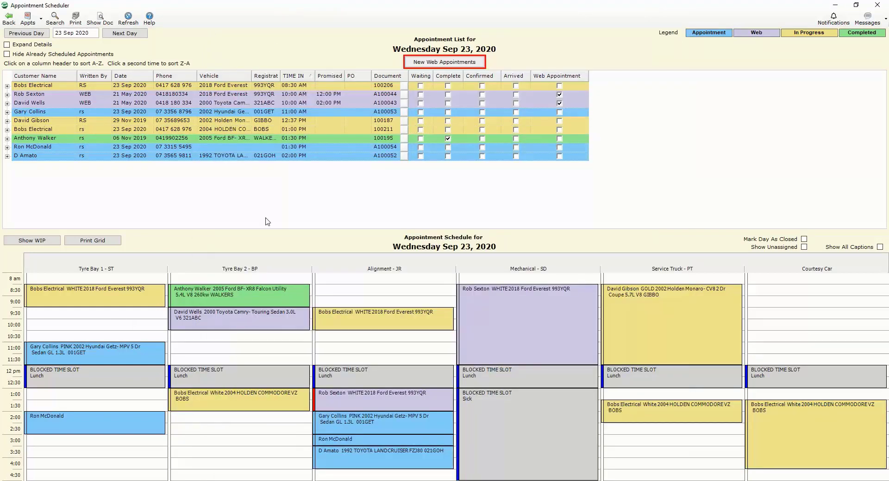
mouse_move(252, 200)
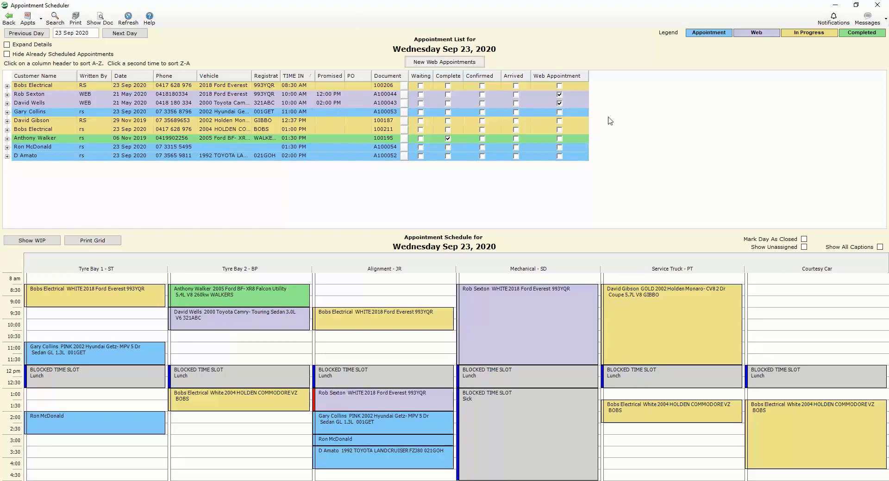
mouse_move(674, 131)
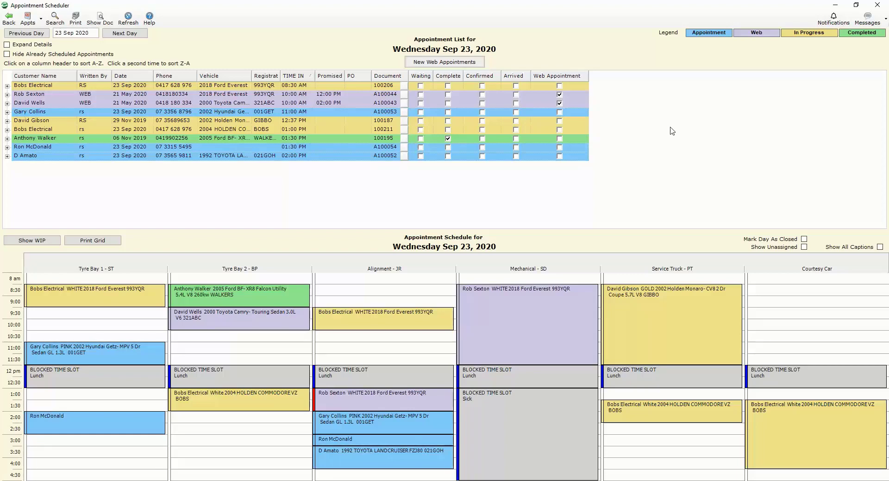
mouse_move(668, 154)
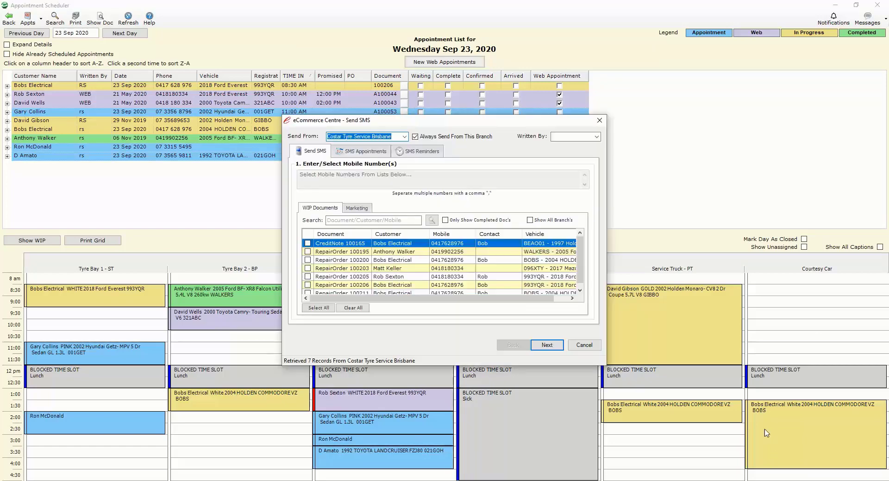
List SMS appointments from 23 September, select all seven and continue to message choice
left_click(362, 151)
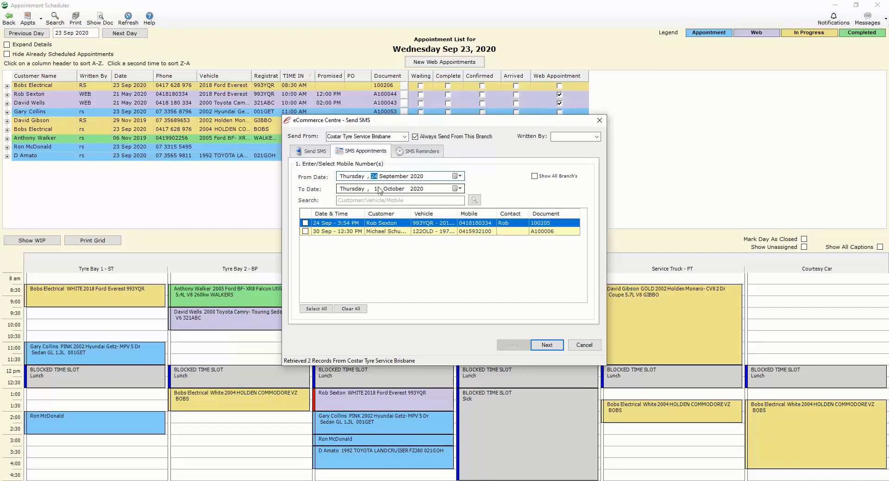
left_click(455, 176)
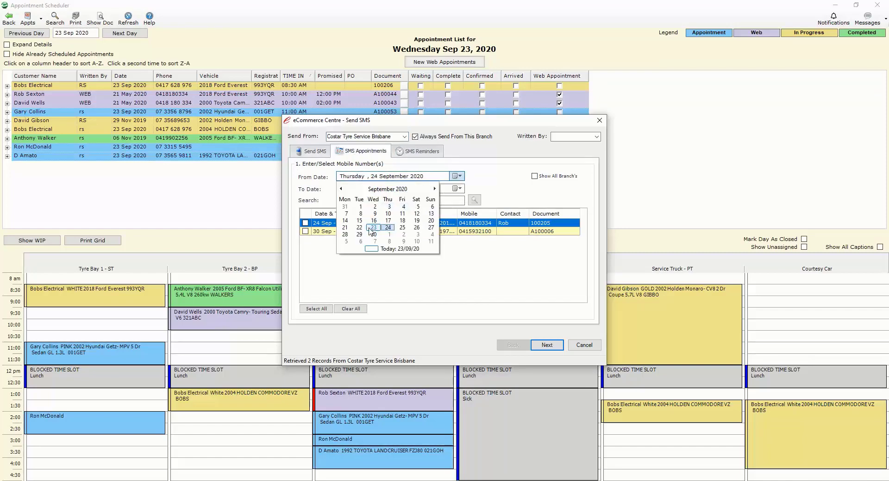
left_click(373, 228)
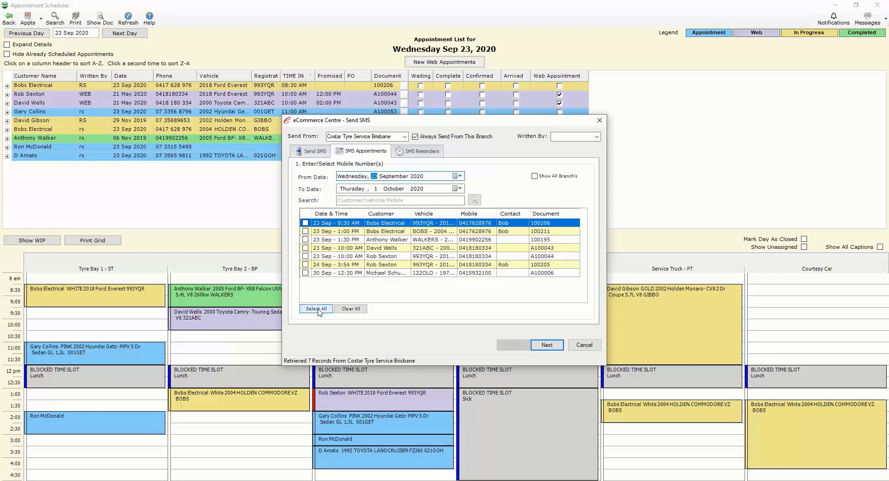
left_click(316, 308)
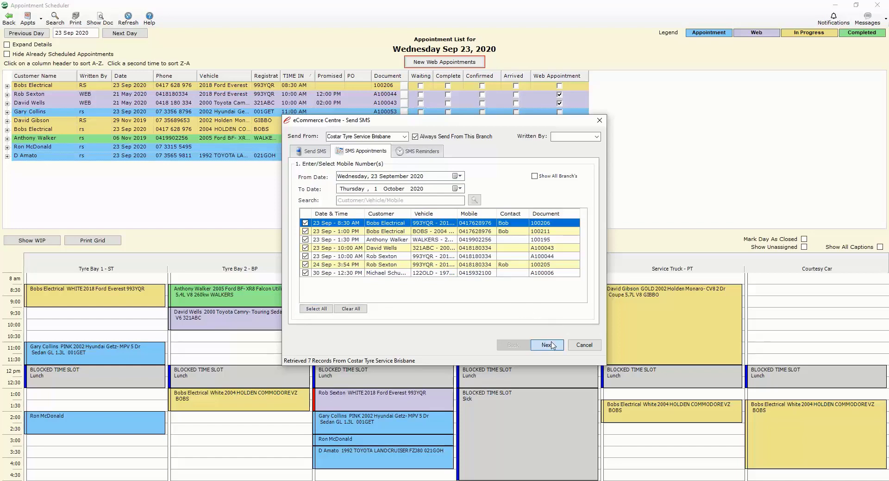
left_click(547, 345)
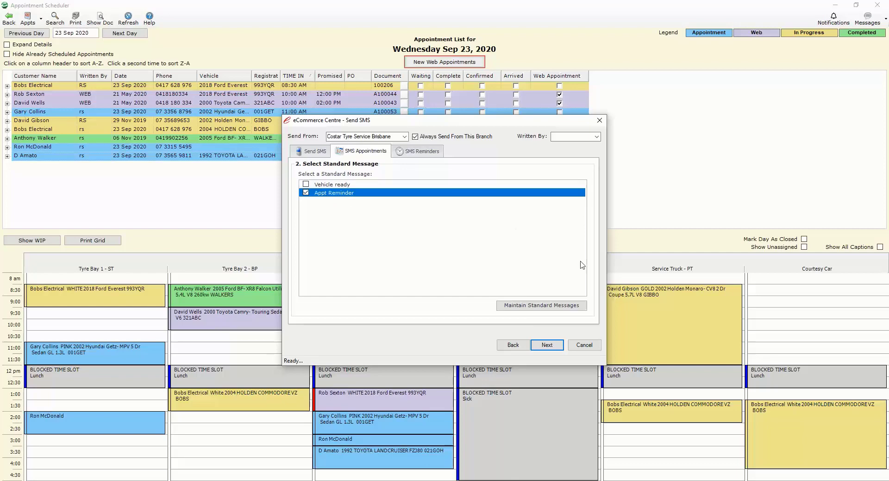
Confirm the Appt Reminder message list and send the reminder texts
left_click(547, 345)
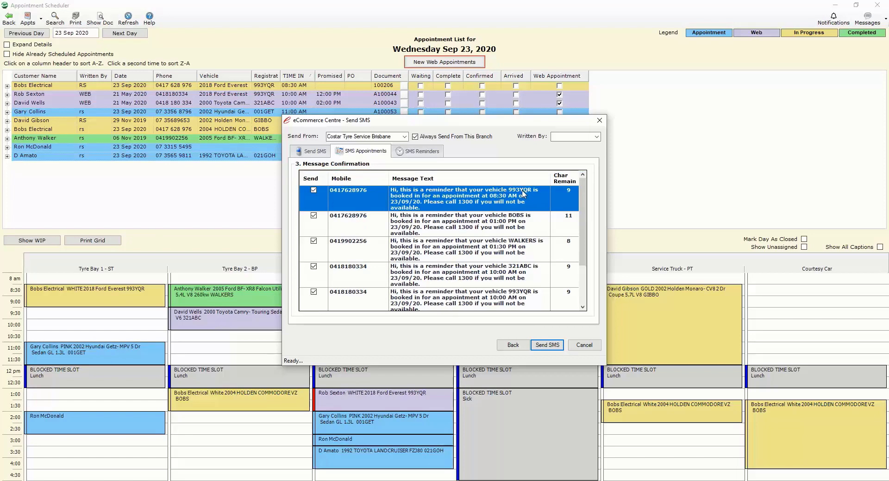
mouse_move(518, 197)
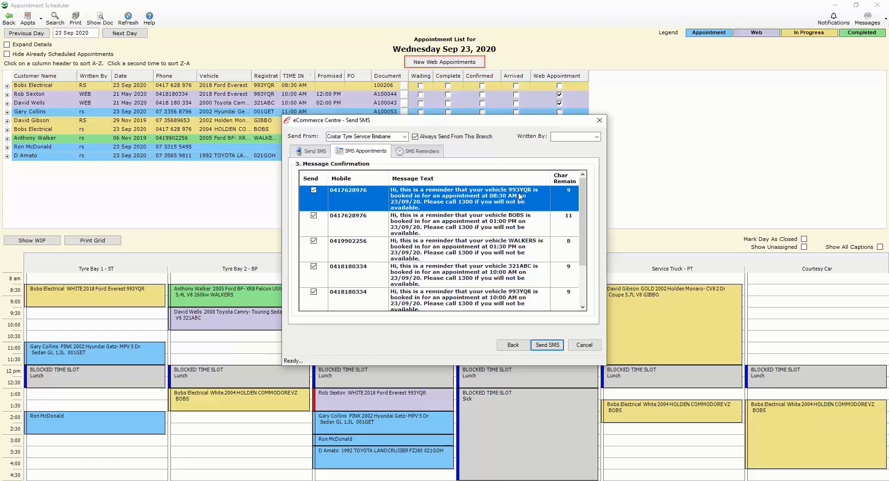
mouse_move(491, 202)
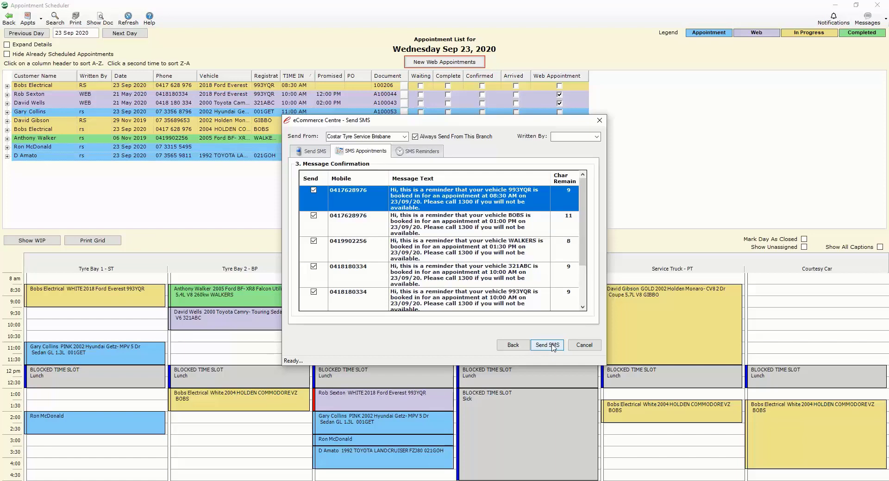
left_click(547, 346)
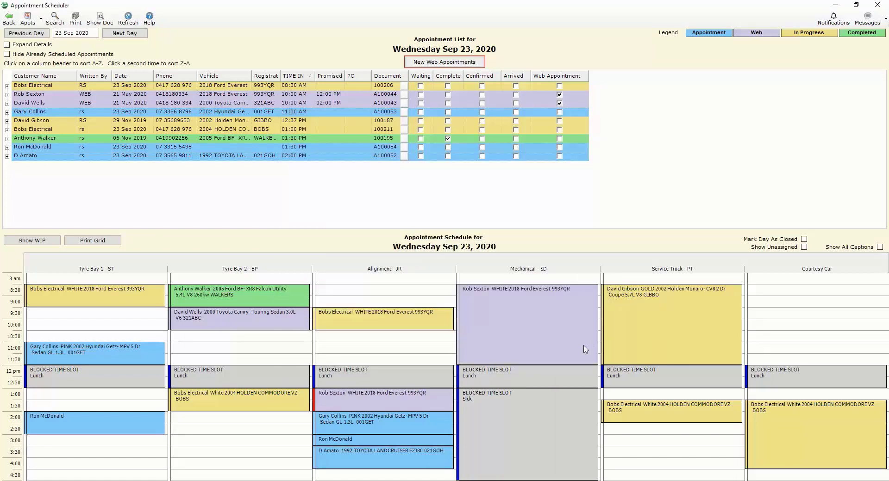
mouse_move(596, 292)
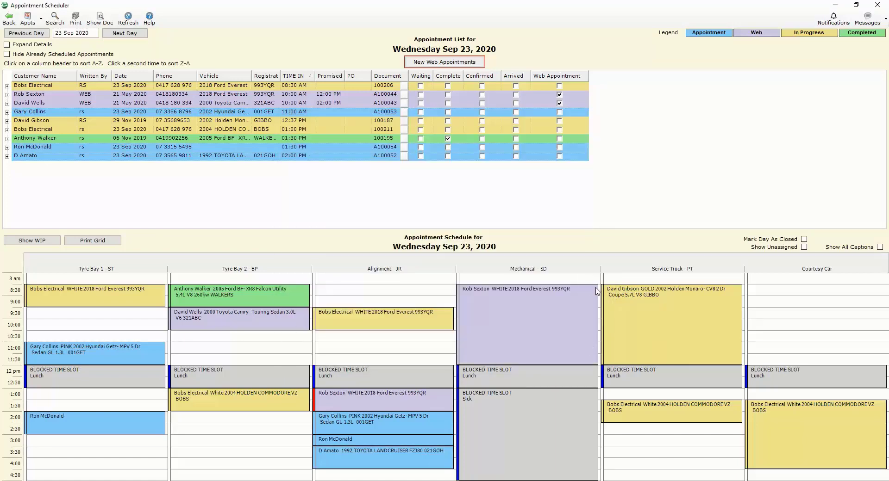